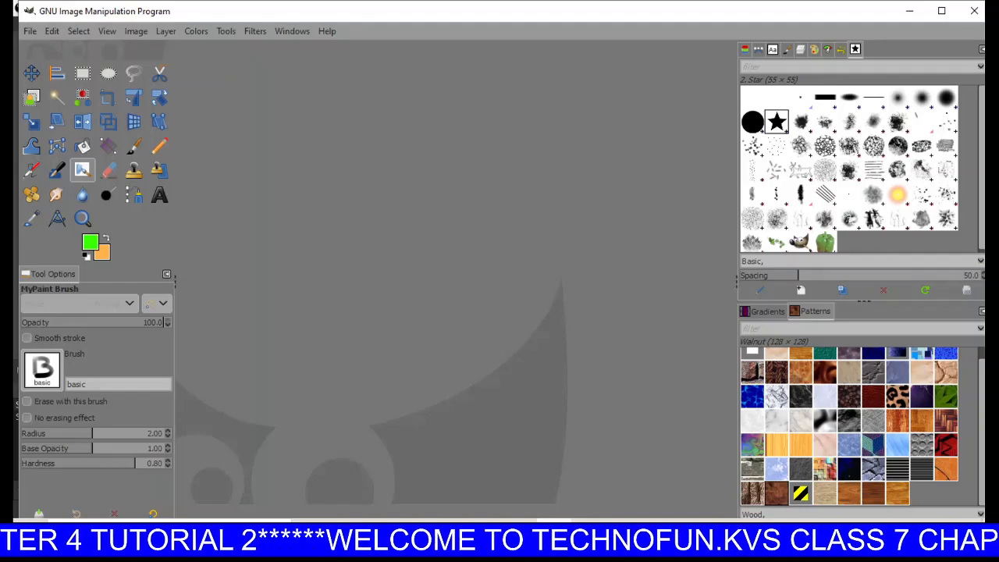
{"action": "mouse_move", "coordinate": [716, 322]}
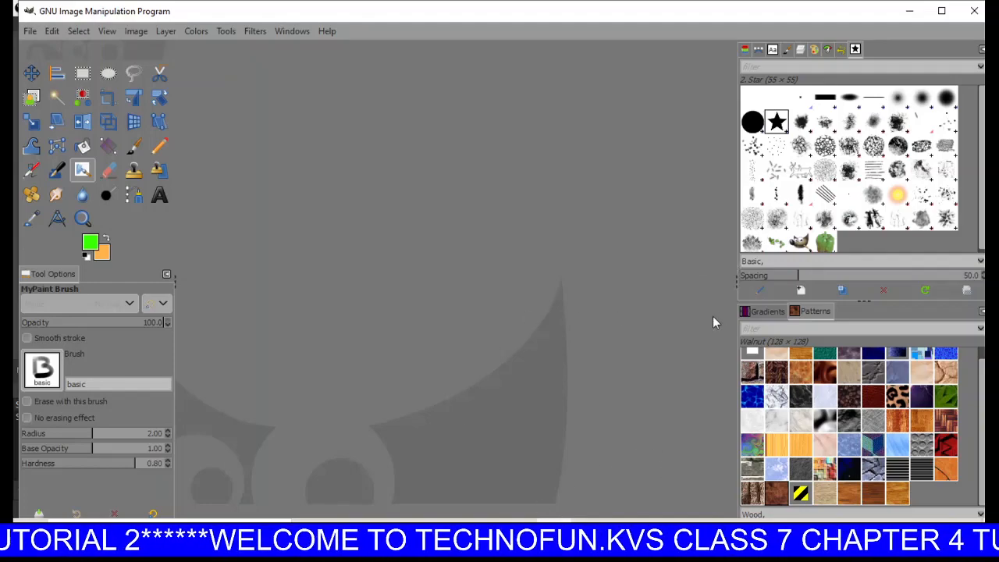
{"action": "mouse_move", "coordinate": [375, 156]}
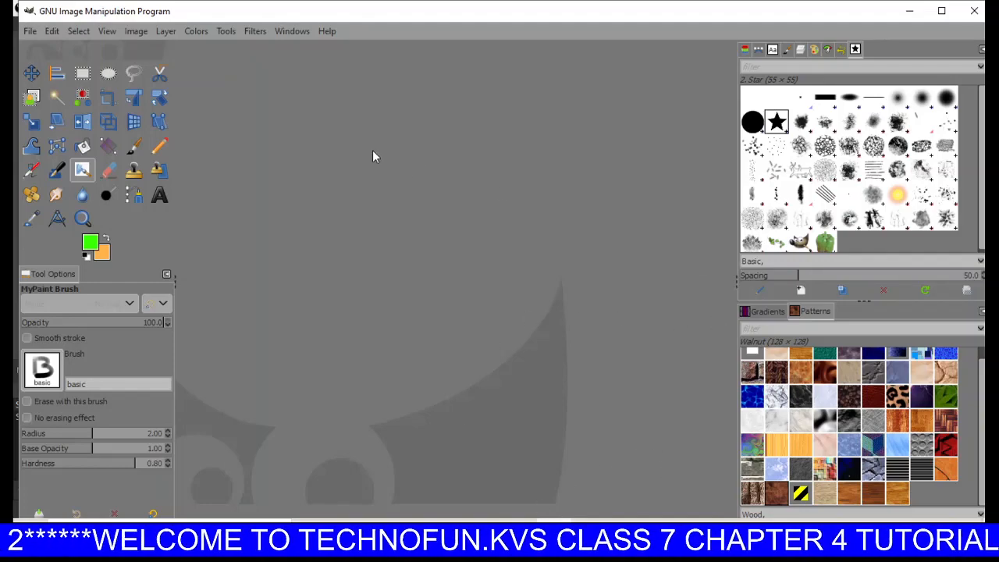
{"action": "mouse_move", "coordinate": [242, 110]}
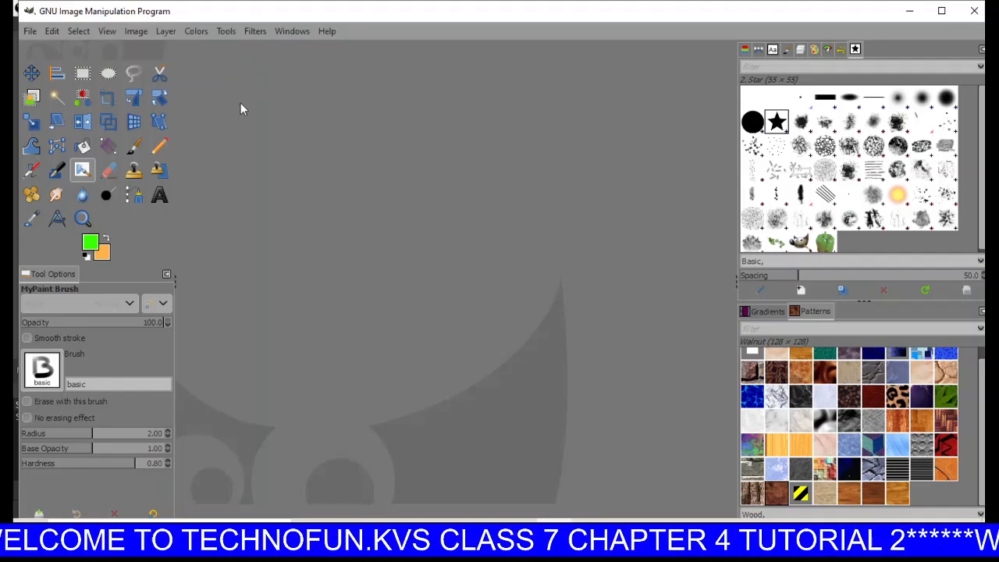
{"action": "mouse_move", "coordinate": [31, 35]}
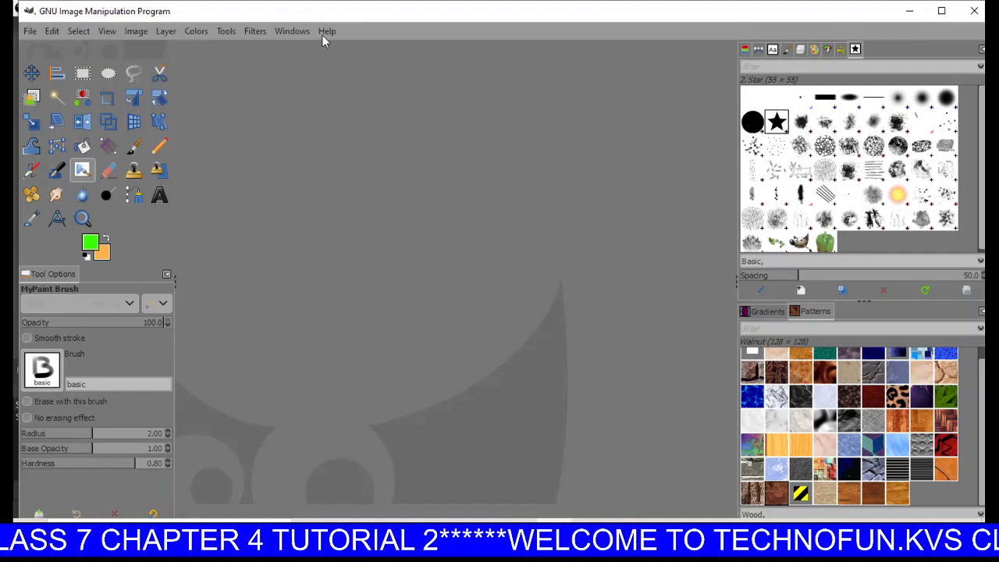
- Open the File menu to reach the New image command
{"action": "left_click", "coordinate": [29, 31]}
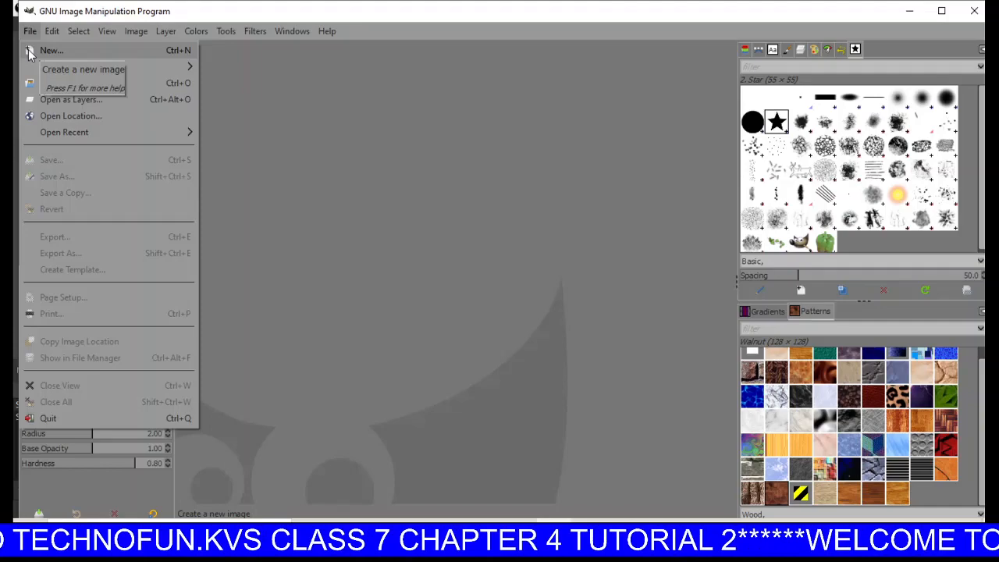
- Open the new-image dialog and browse templates, keeping the 1920×1080 size
{"action": "left_click", "coordinate": [52, 50]}
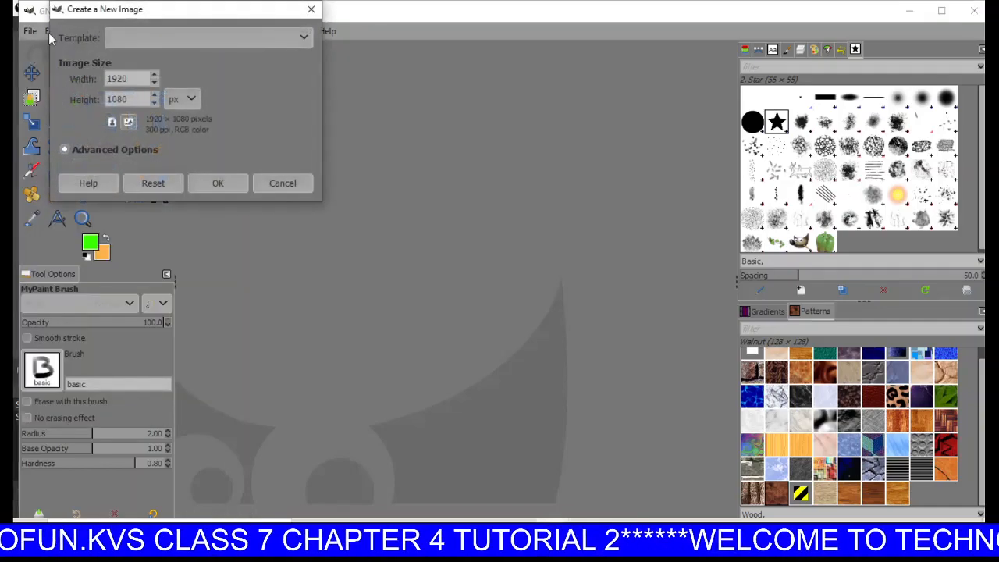
{"action": "mouse_move", "coordinate": [260, 146]}
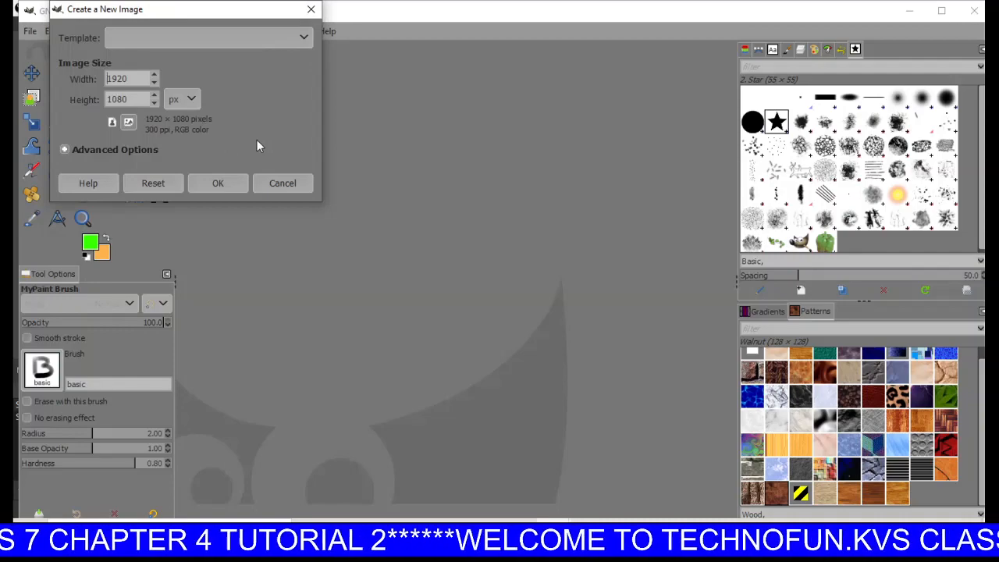
{"action": "mouse_move", "coordinate": [258, 75]}
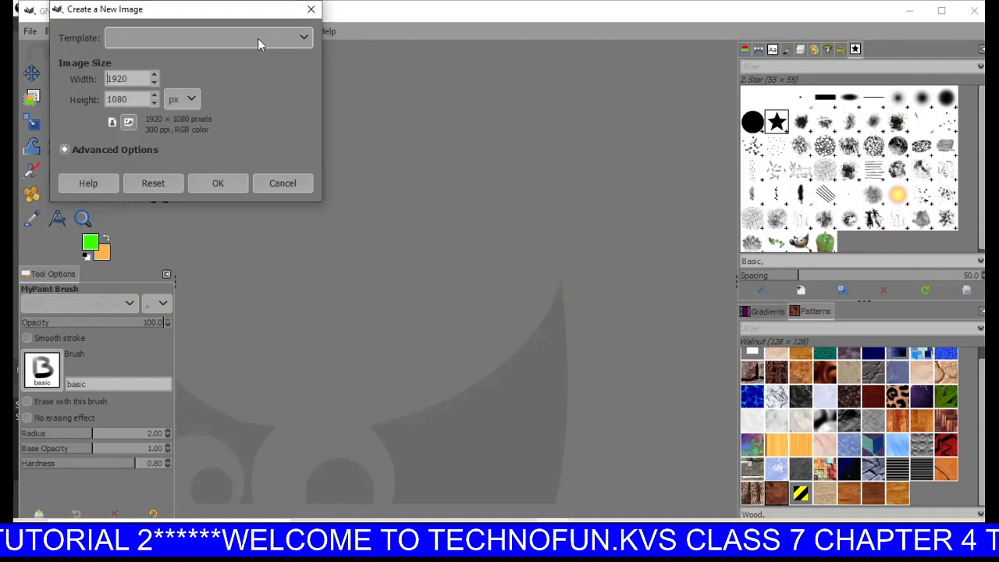
{"action": "left_click", "coordinate": [303, 38]}
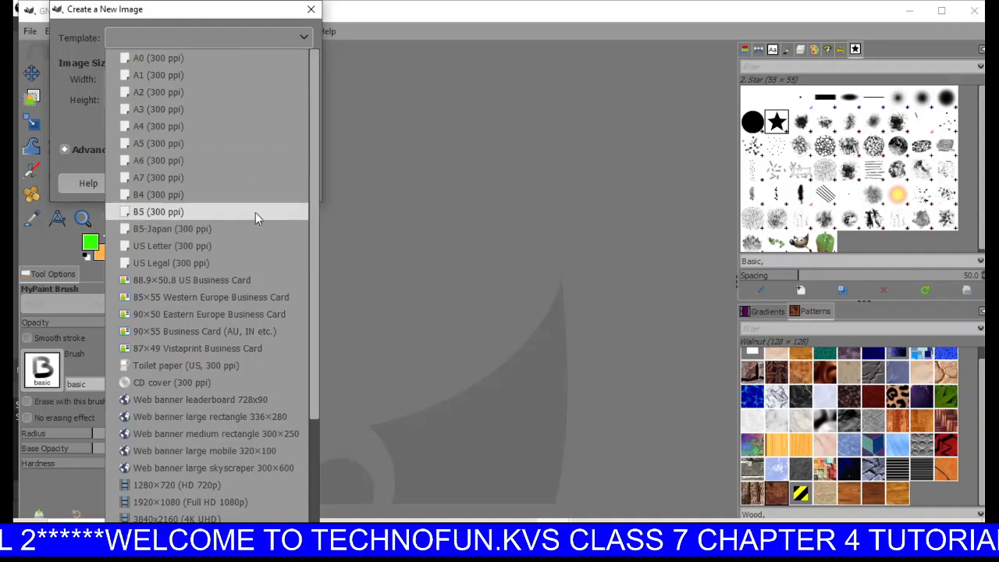
{"action": "scroll", "scroll_direction": "down", "scroll_amount": 3}
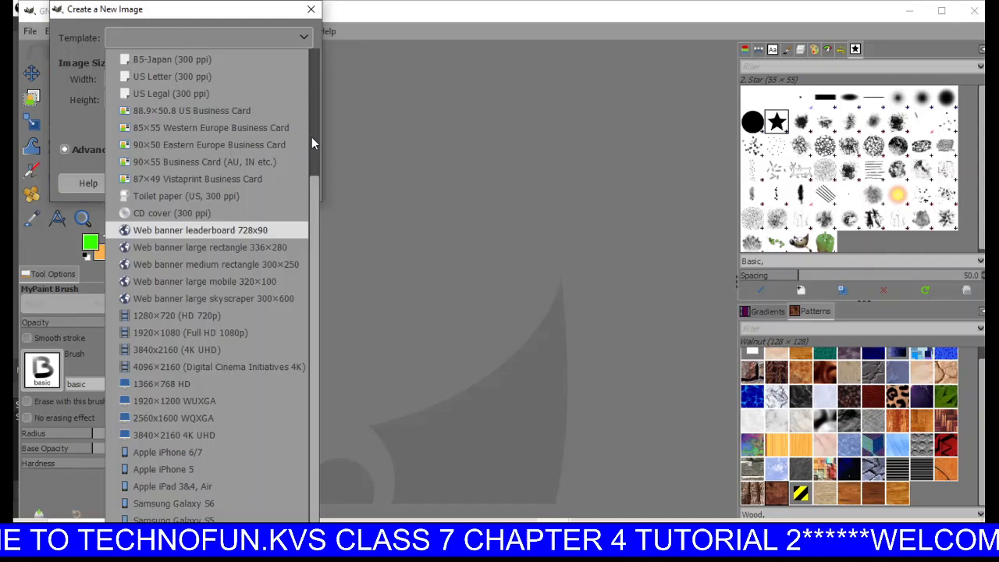
{"action": "scroll", "scroll_direction": "up", "scroll_amount": 3}
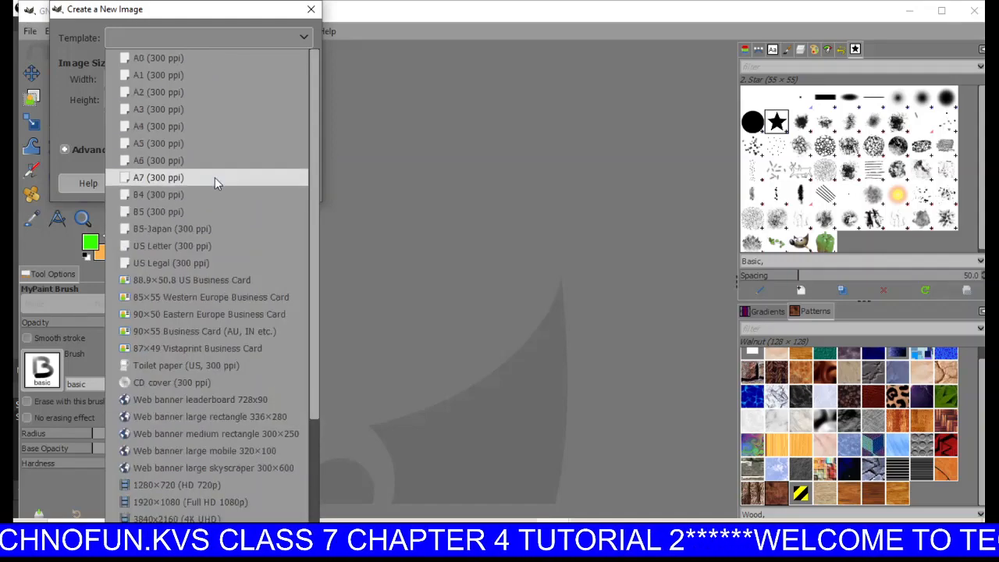
{"action": "left_click", "coordinate": [190, 501]}
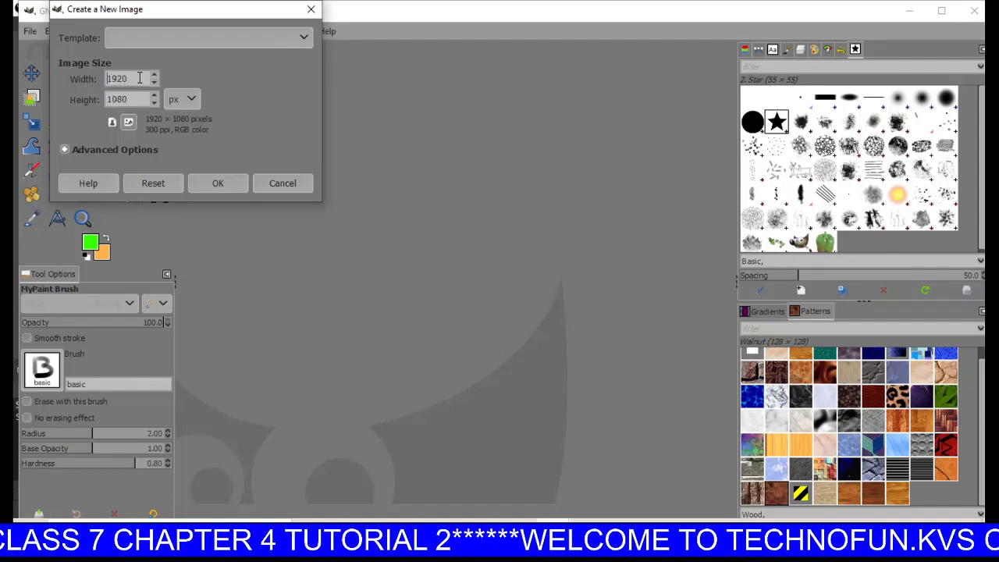
{"action": "mouse_move", "coordinate": [471, 137]}
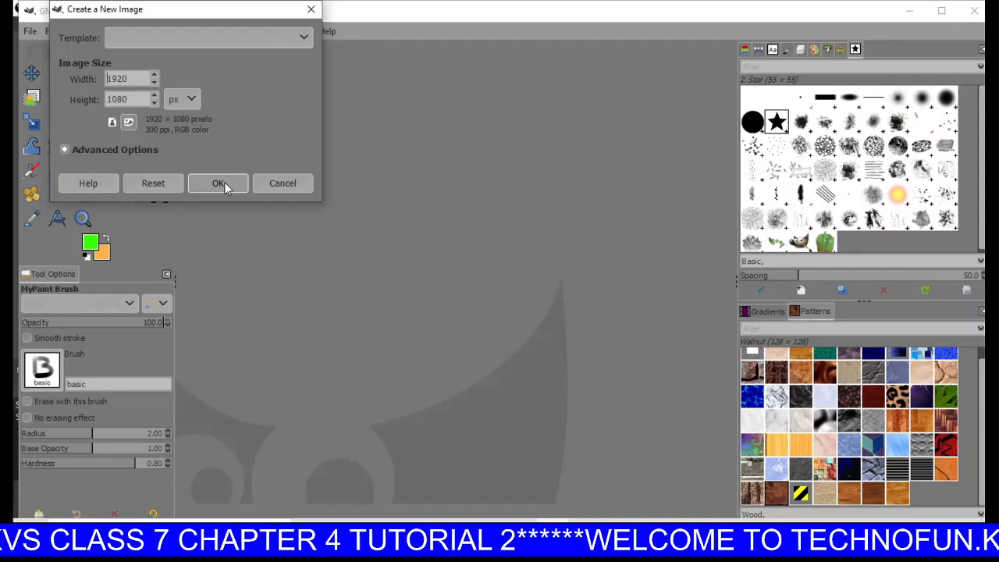
- Confirm the dialog to create the orange 1920×1080 image
{"action": "left_click", "coordinate": [218, 183]}
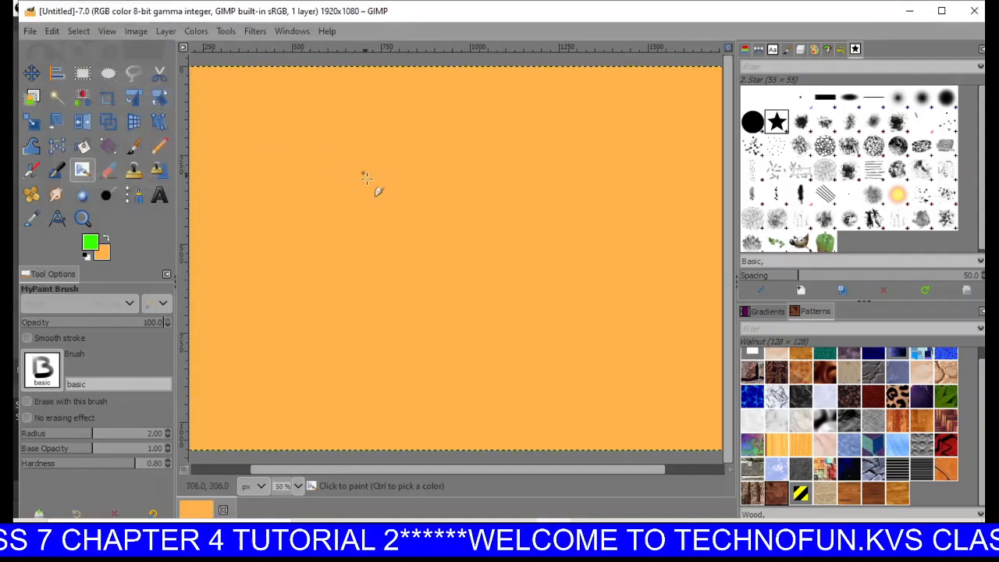
{"action": "mouse_move", "coordinate": [515, 246]}
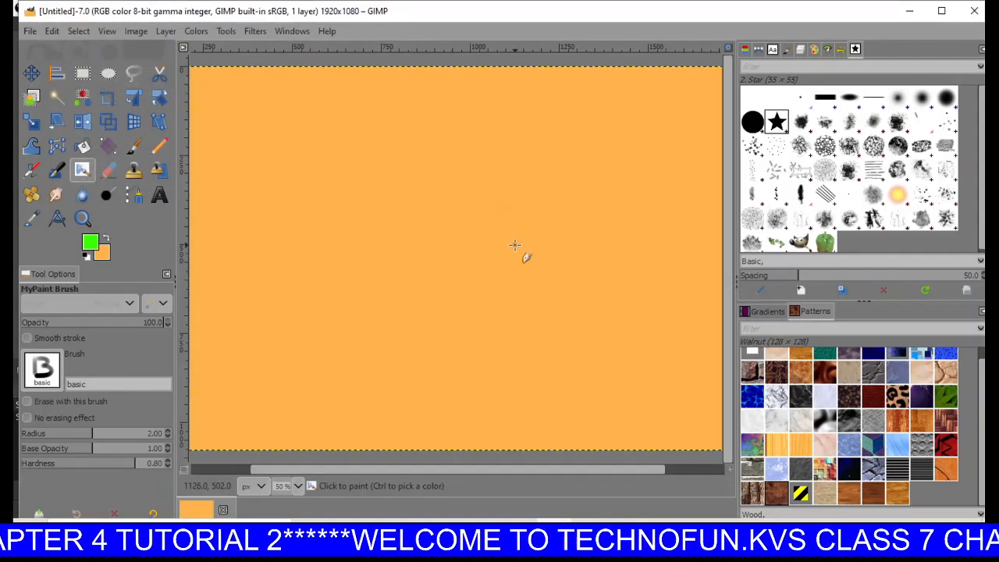
{"action": "mouse_move", "coordinate": [326, 166]}
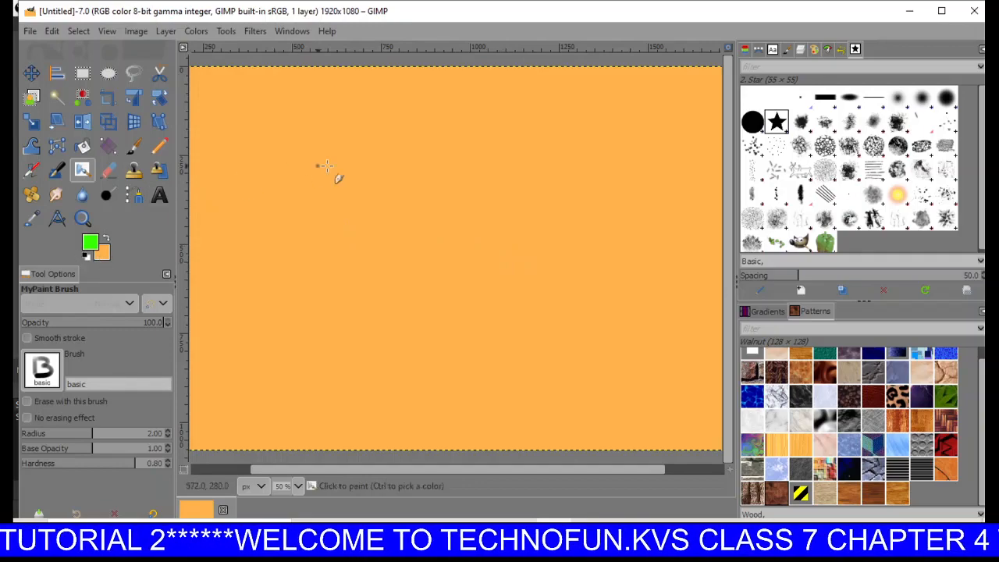
{"action": "mouse_move", "coordinate": [411, 204]}
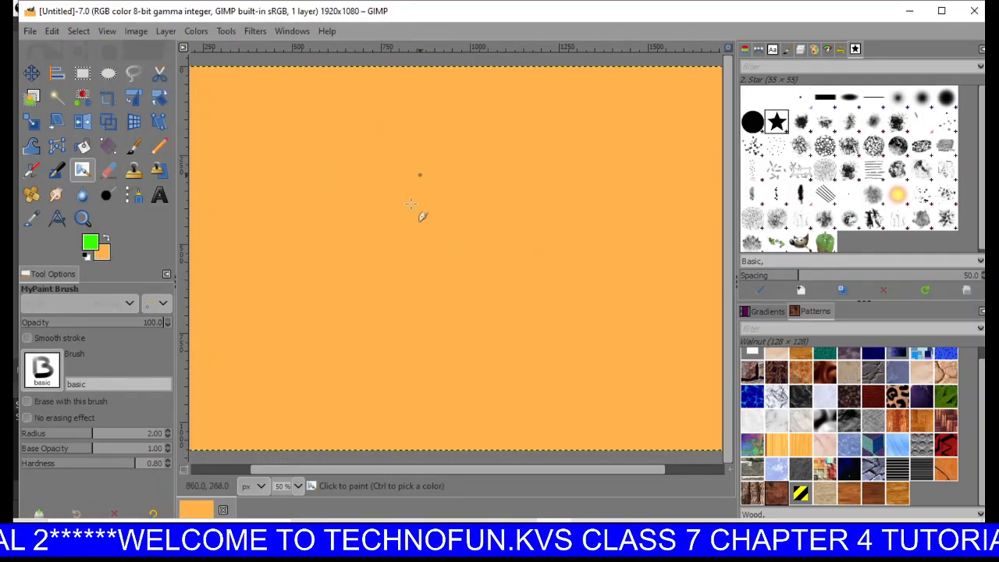
{"action": "mouse_move", "coordinate": [402, 195]}
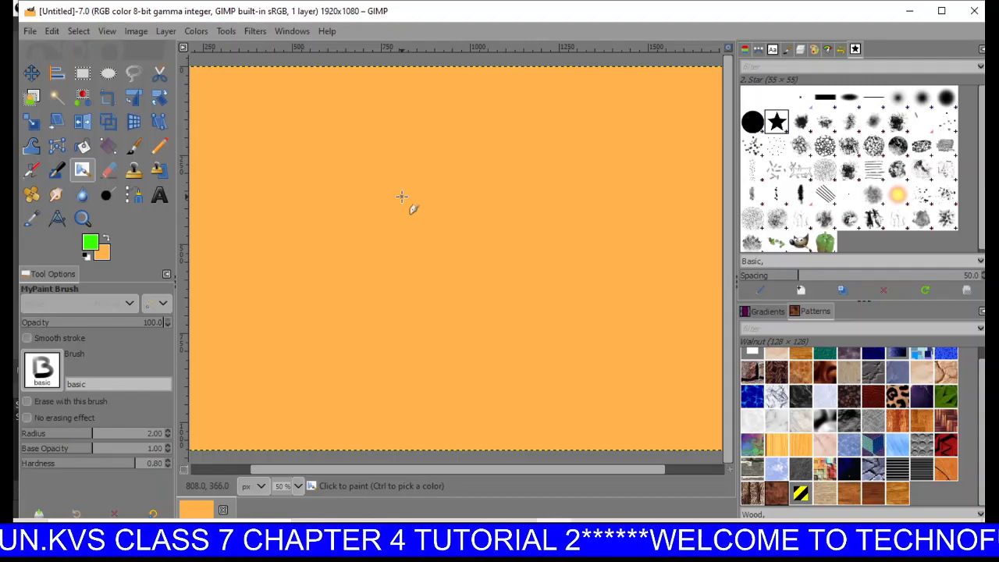
{"action": "mouse_move", "coordinate": [437, 193]}
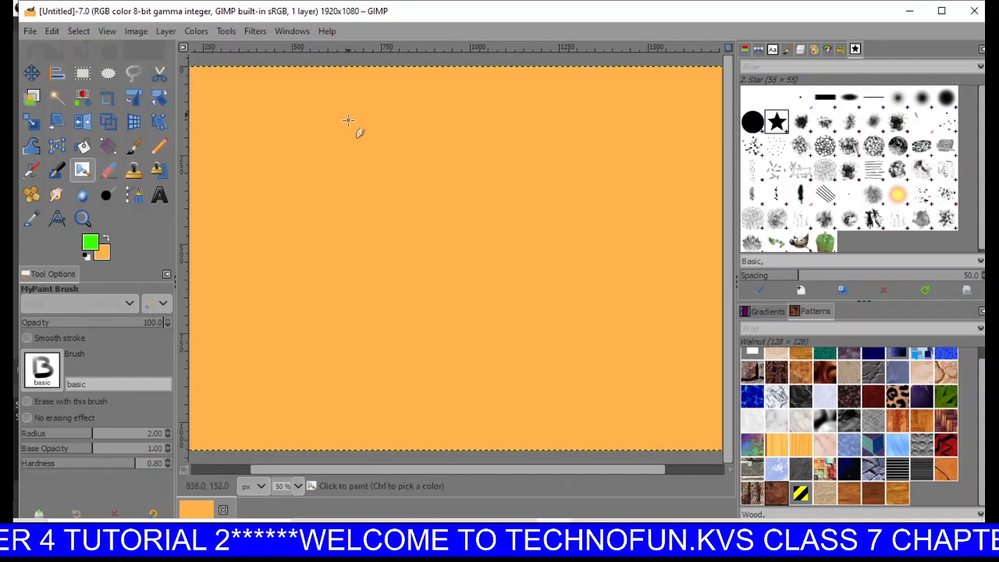
{"action": "mouse_move", "coordinate": [401, 233]}
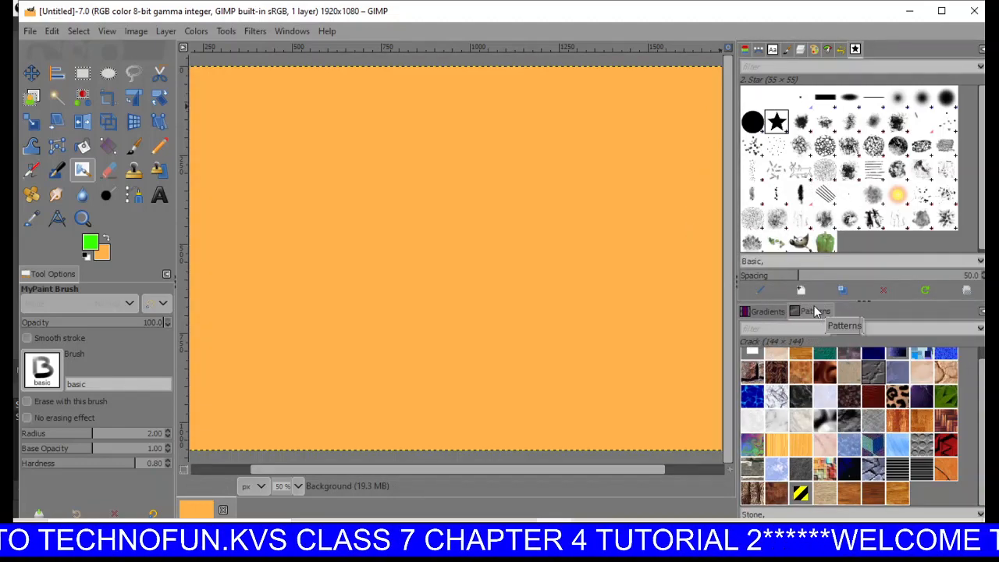
{"action": "mouse_move", "coordinate": [414, 199]}
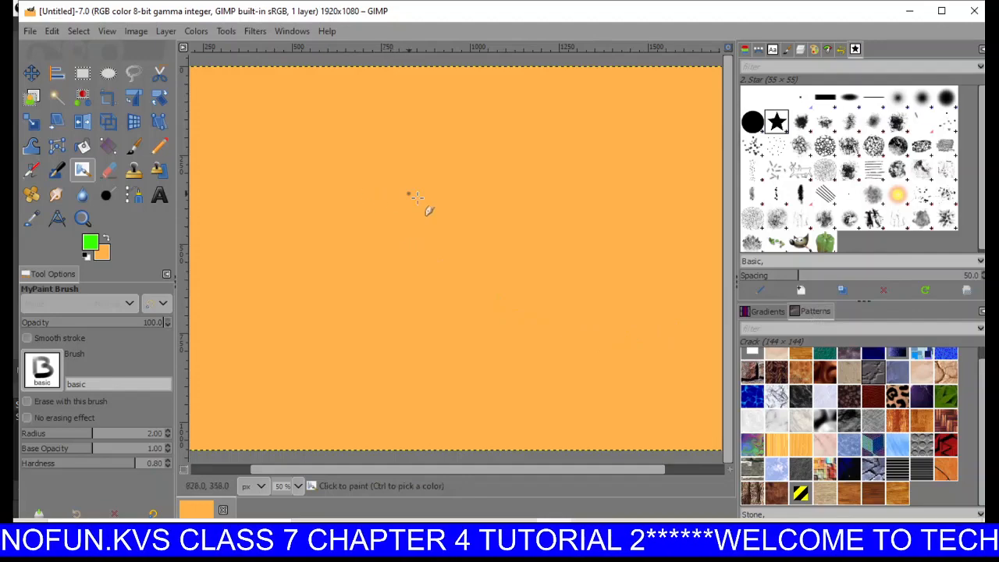
{"action": "mouse_move", "coordinate": [400, 230]}
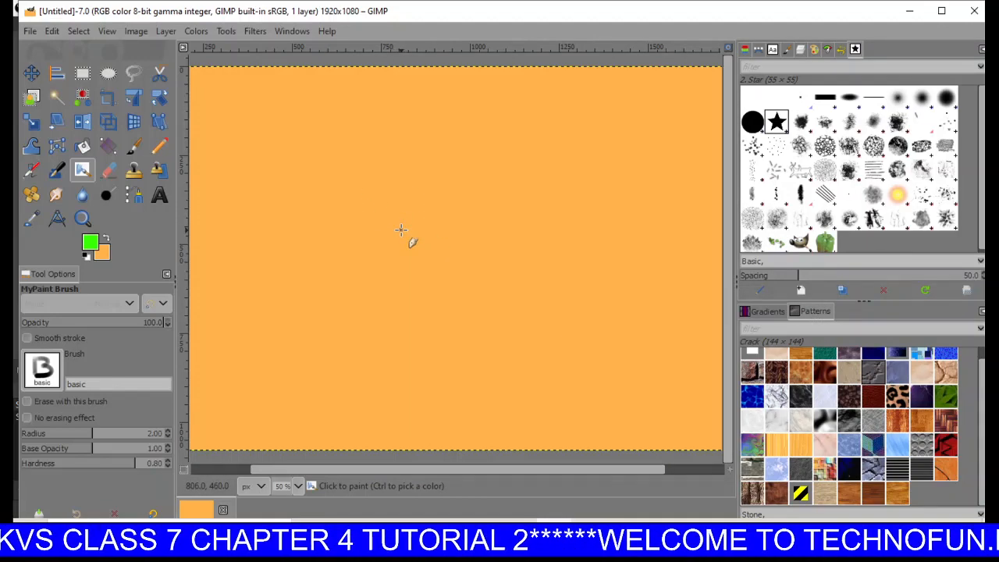
{"action": "mouse_move", "coordinate": [339, 196]}
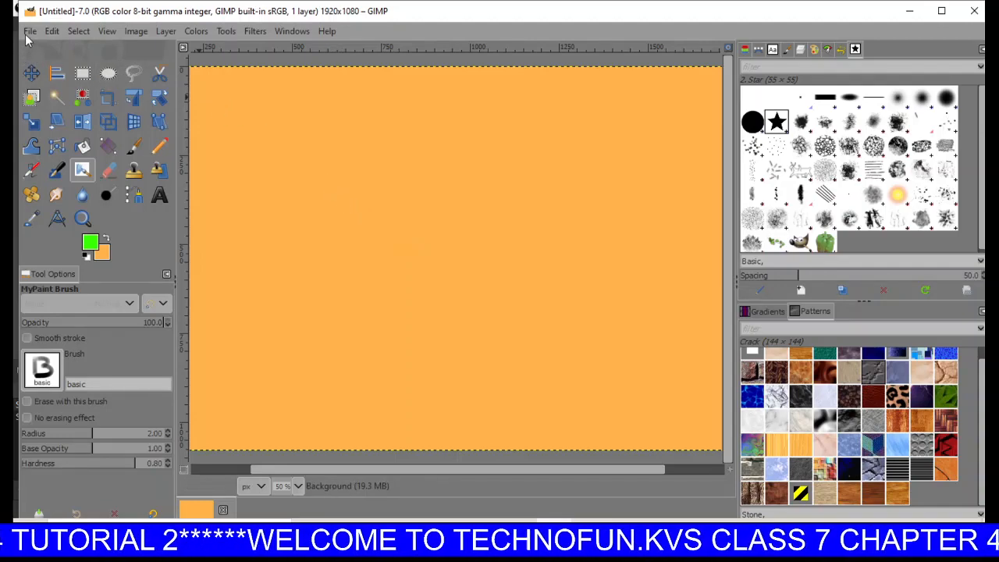
- Save the orange image to the Desktop as image1.xcf
{"action": "left_click", "coordinate": [29, 32]}
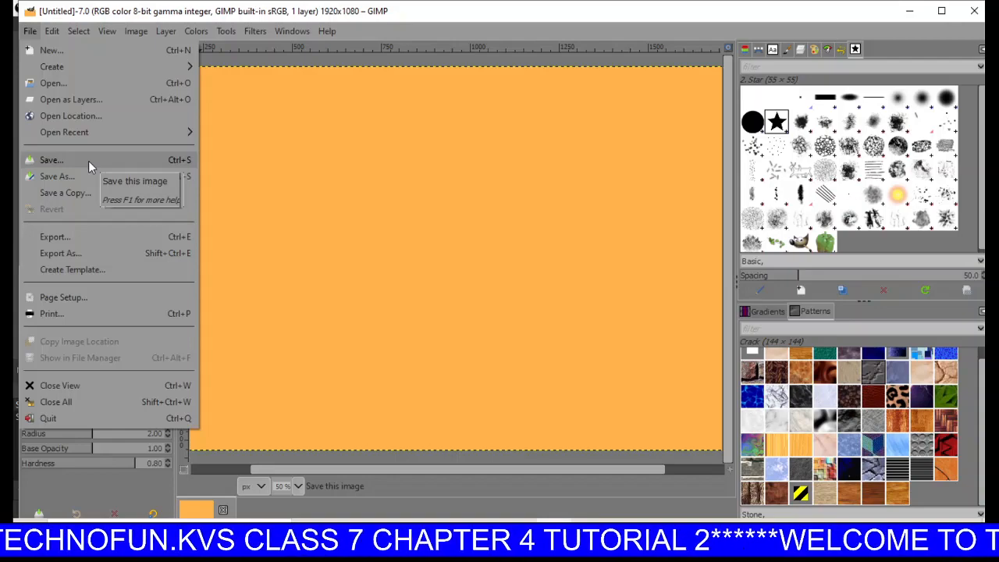
{"action": "left_click", "coordinate": [50, 160]}
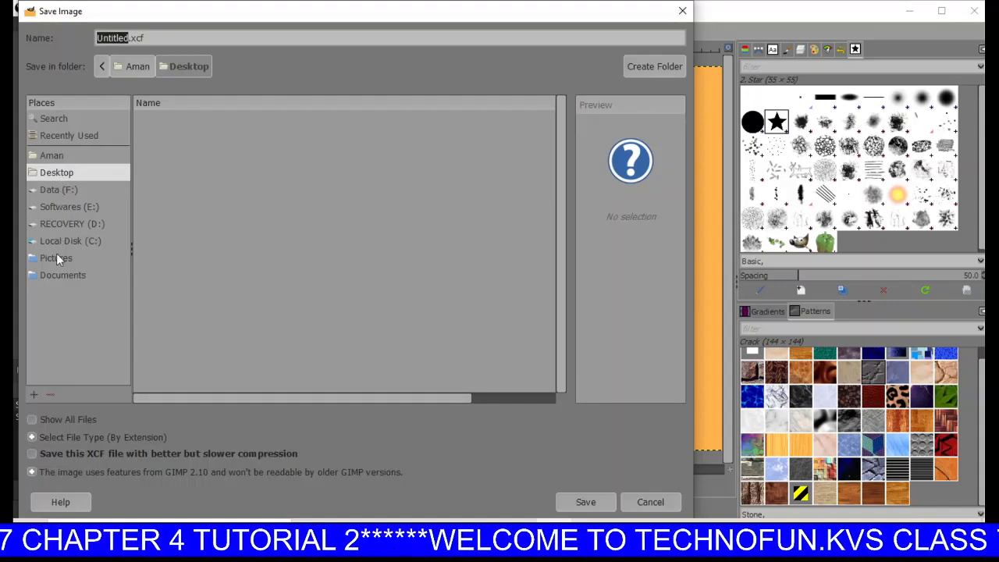
{"action": "mouse_move", "coordinate": [67, 180]}
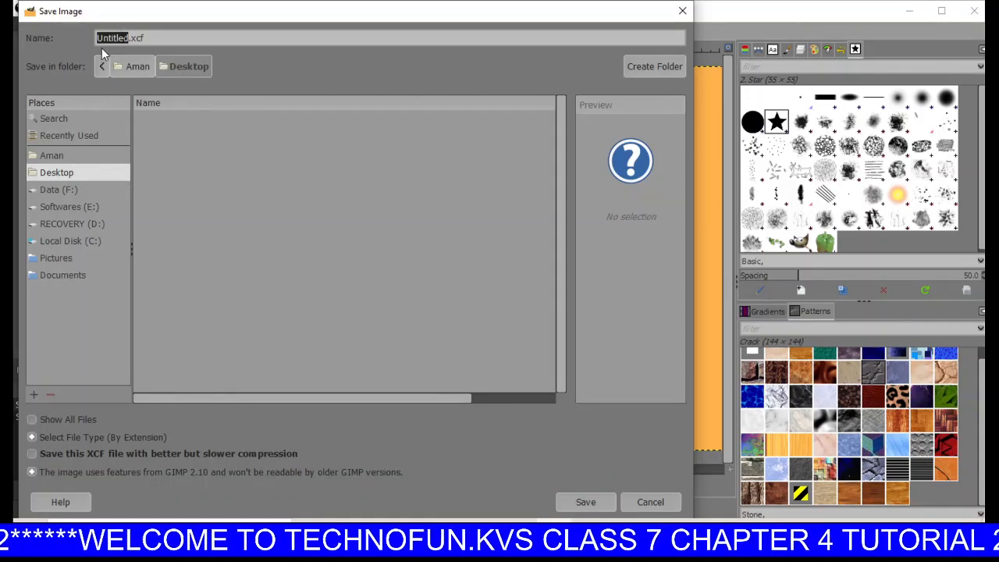
{"action": "mouse_move", "coordinate": [246, 35]}
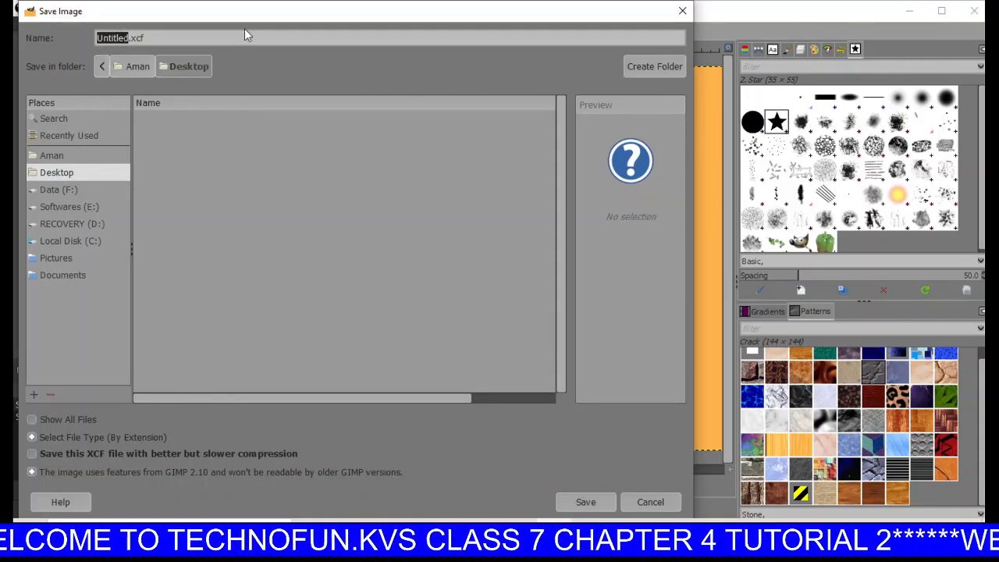
{"action": "type", "text": "image1"}
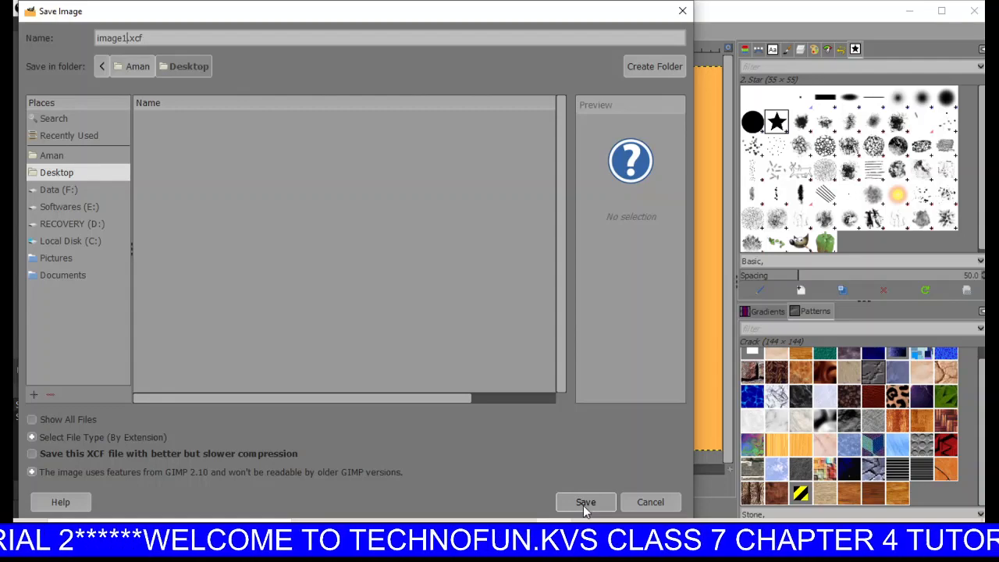
{"action": "left_click", "coordinate": [585, 502]}
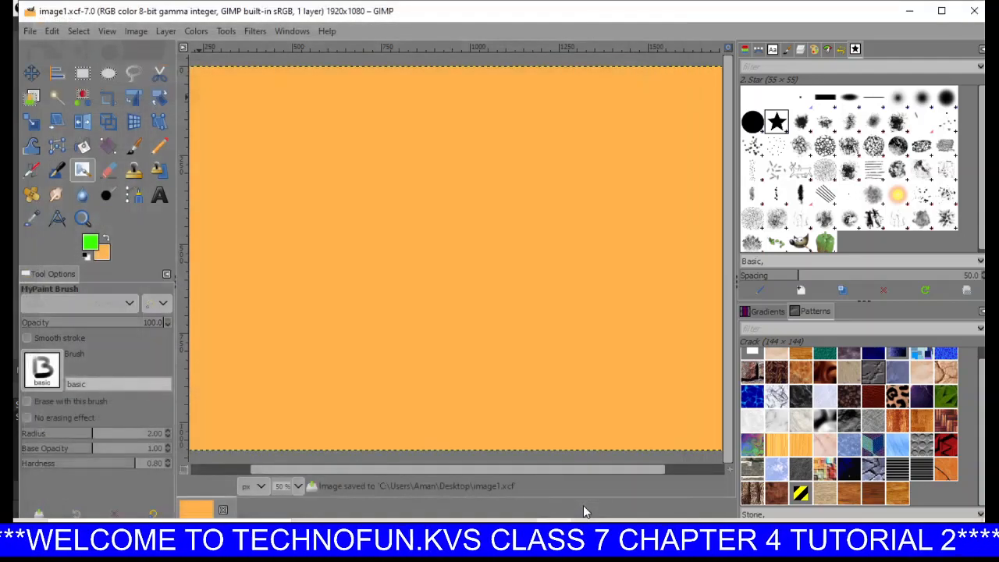
{"action": "mouse_move", "coordinate": [457, 310]}
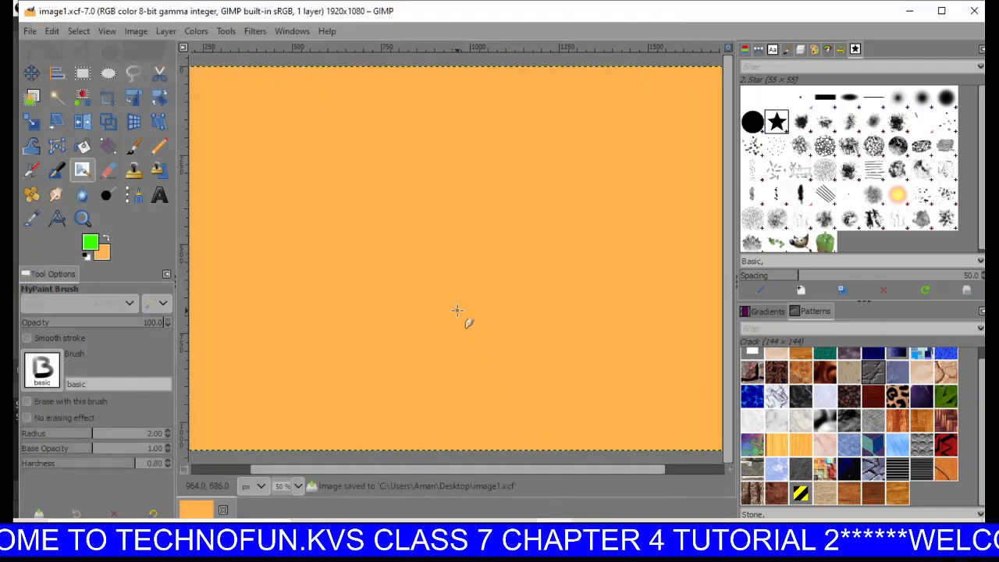
{"action": "mouse_move", "coordinate": [433, 262]}
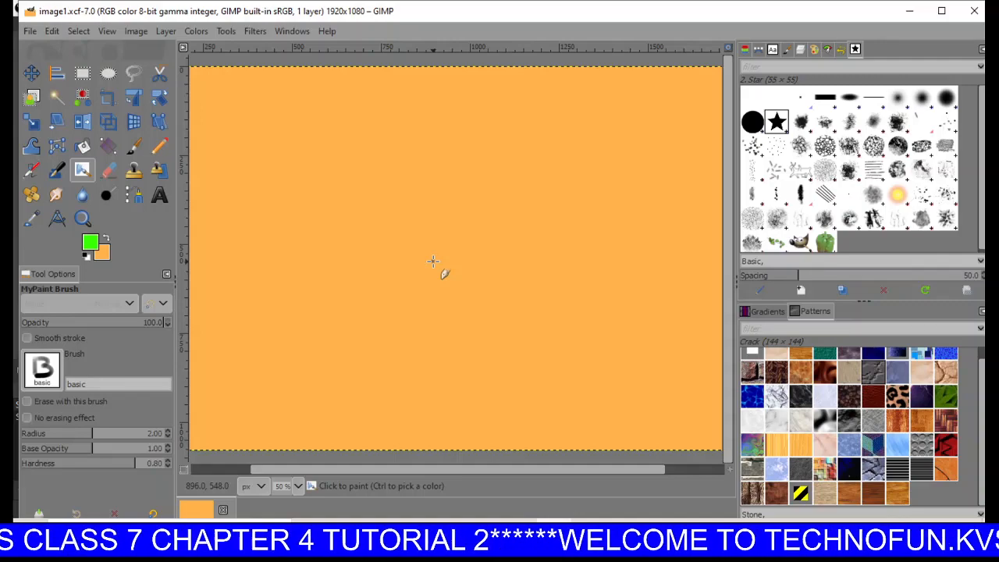
- Open the File menu for the saved image1.xcf
{"action": "left_click", "coordinate": [30, 32]}
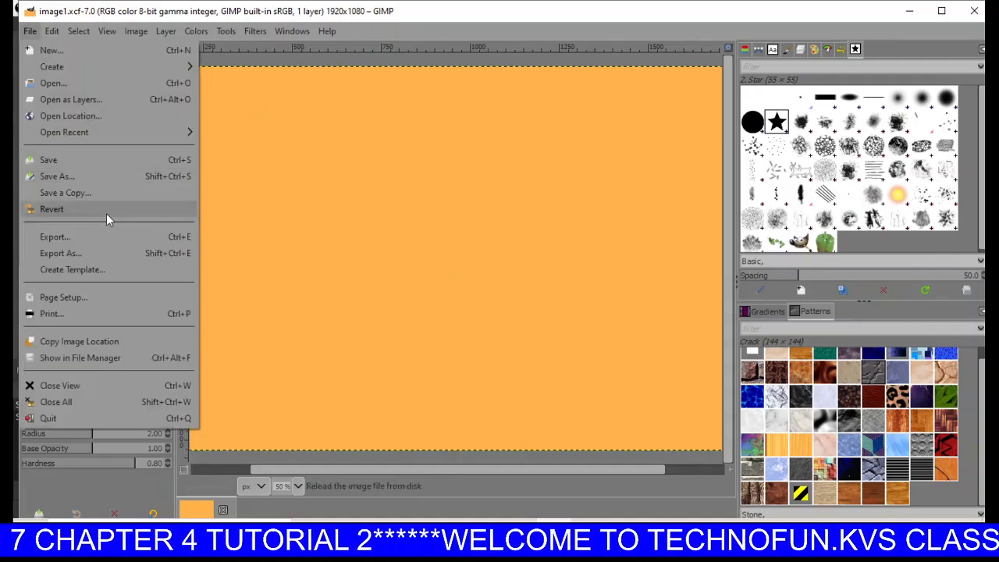
{"action": "left_click", "coordinate": [57, 175]}
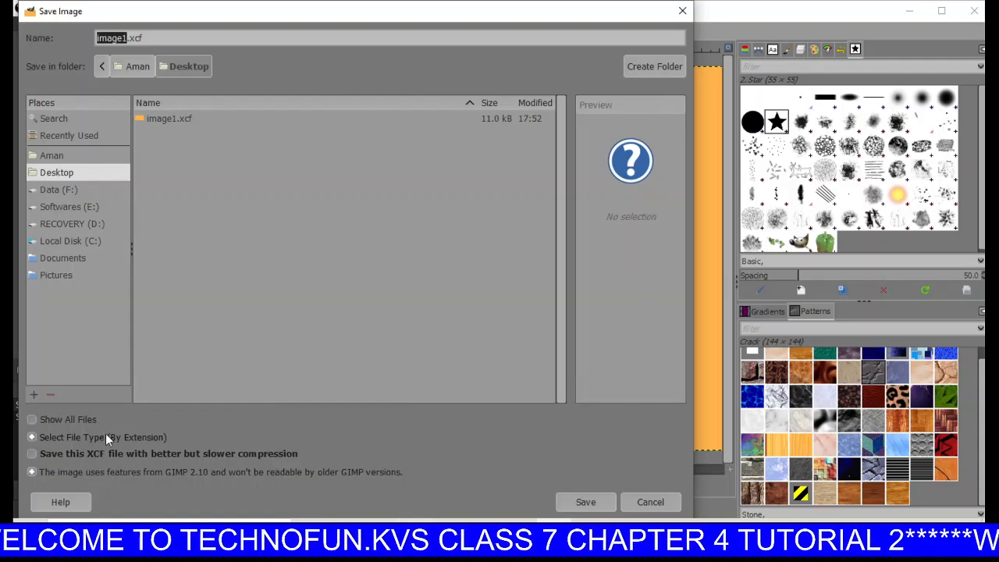
{"action": "left_click", "coordinate": [32, 453]}
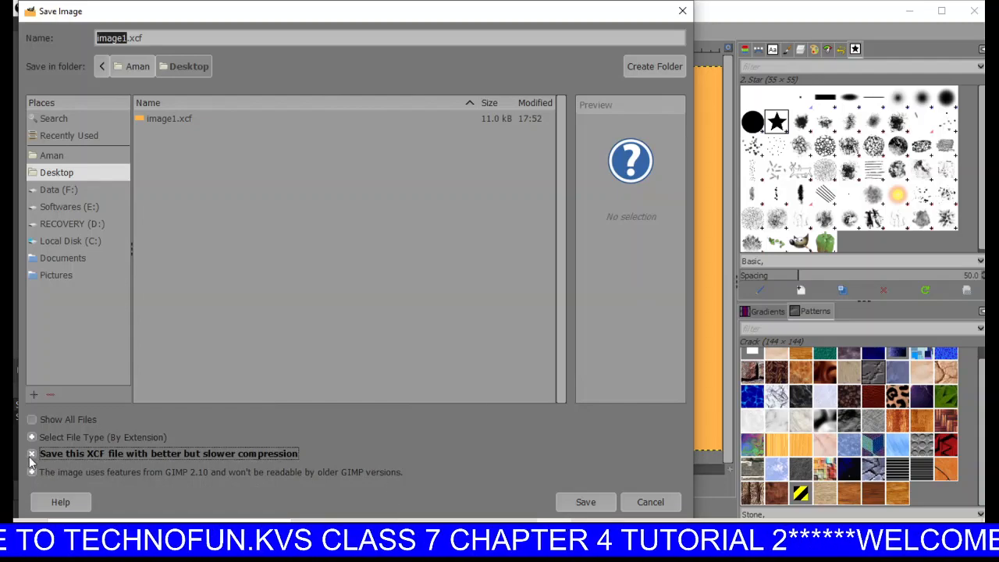
{"action": "left_click", "coordinate": [32, 453]}
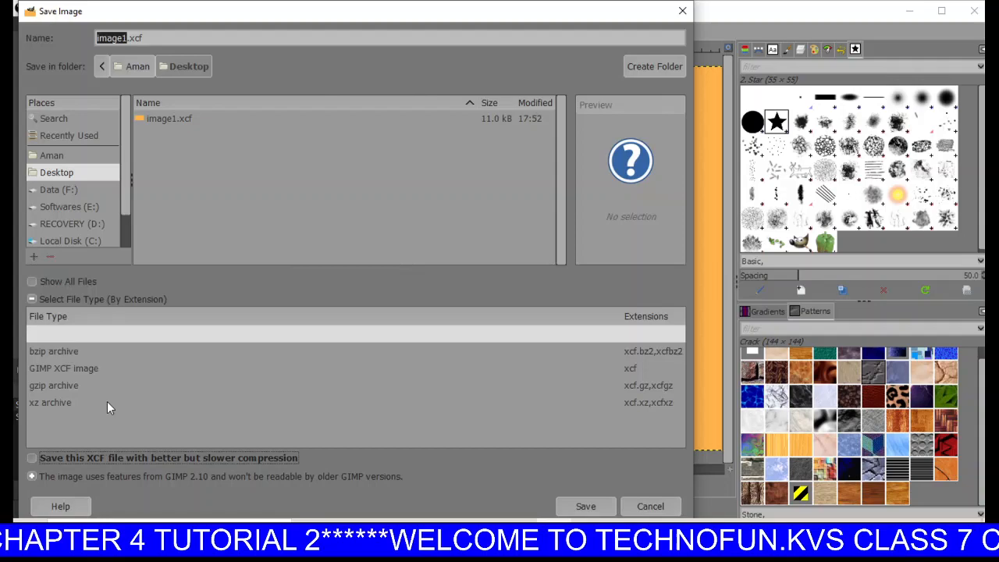
{"action": "left_click", "coordinate": [53, 385]}
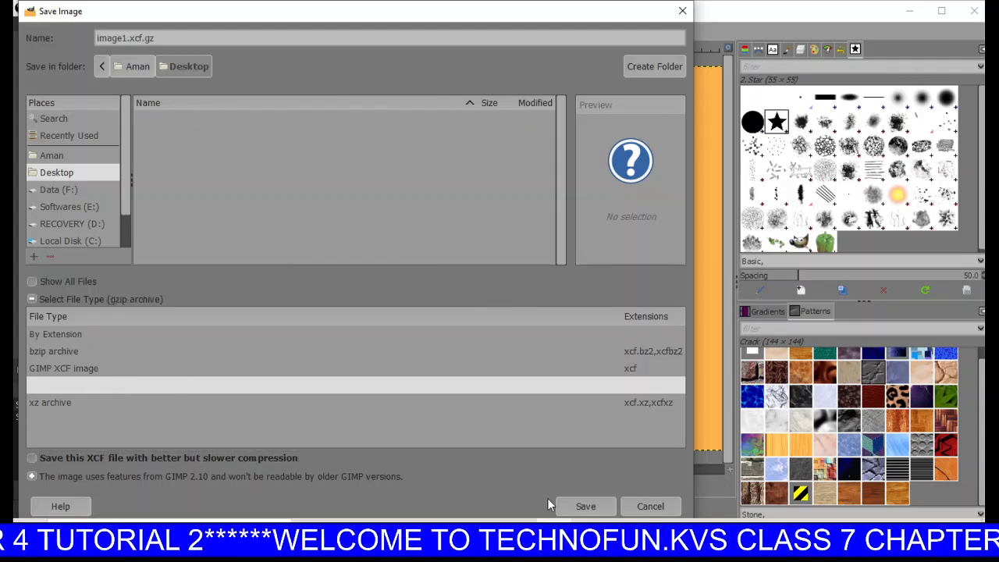
{"action": "left_click", "coordinate": [585, 506]}
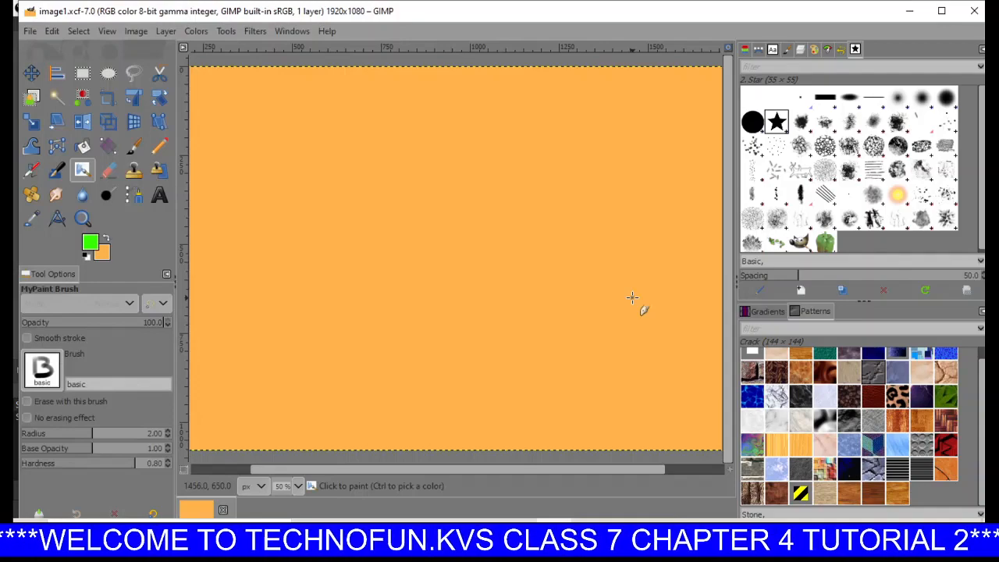
{"action": "mouse_move", "coordinate": [411, 207]}
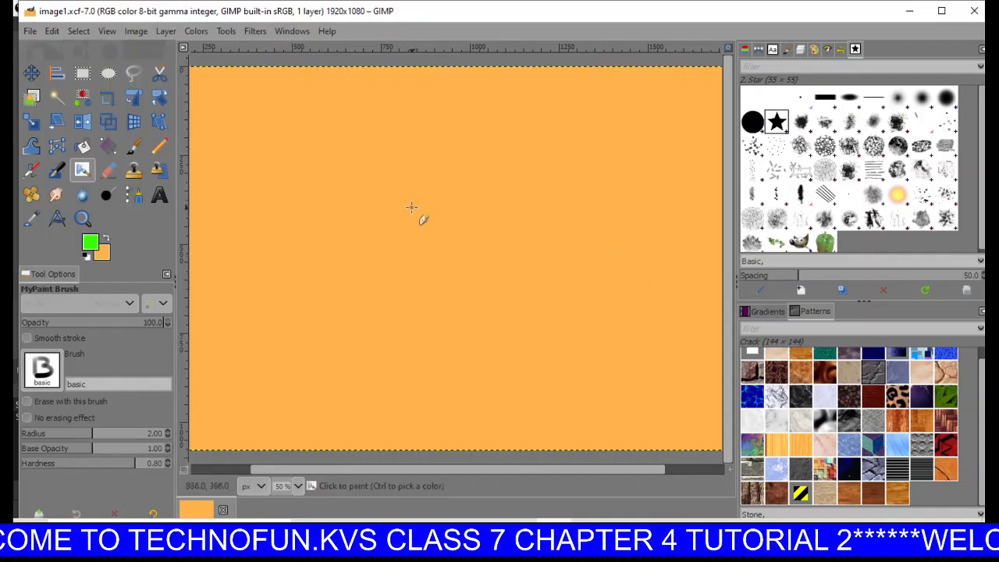
- Close the image1.xcf view, leaving GIMP with no image open
{"action": "left_click", "coordinate": [30, 31]}
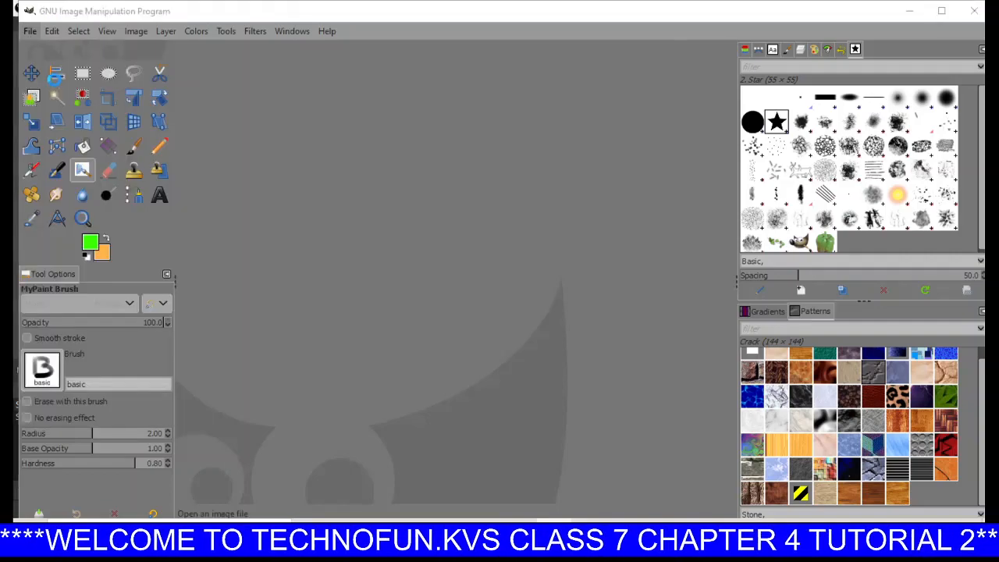
- Open image1.xcf from the Desktop folder
{"action": "left_click", "coordinate": [30, 30]}
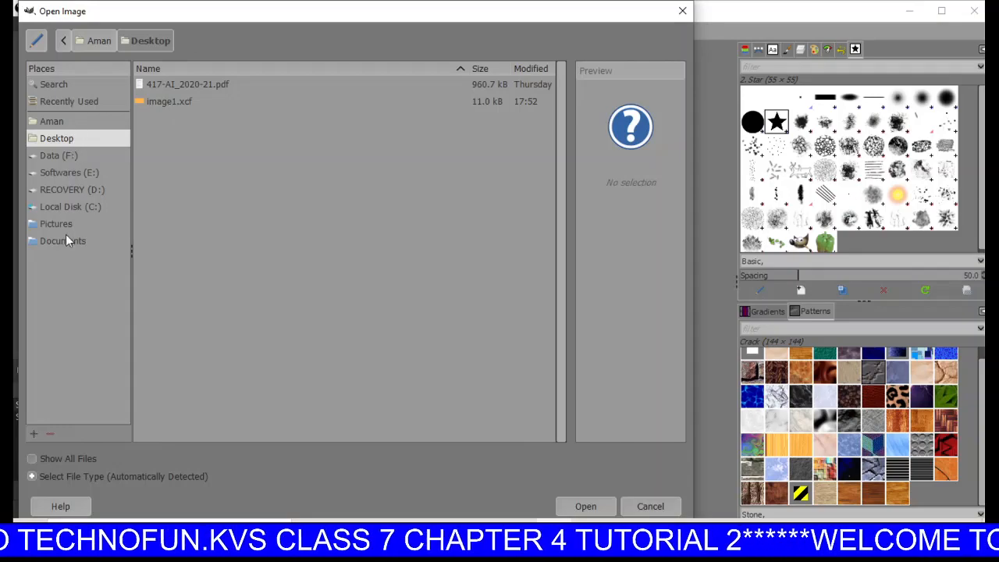
{"action": "mouse_move", "coordinate": [106, 157]}
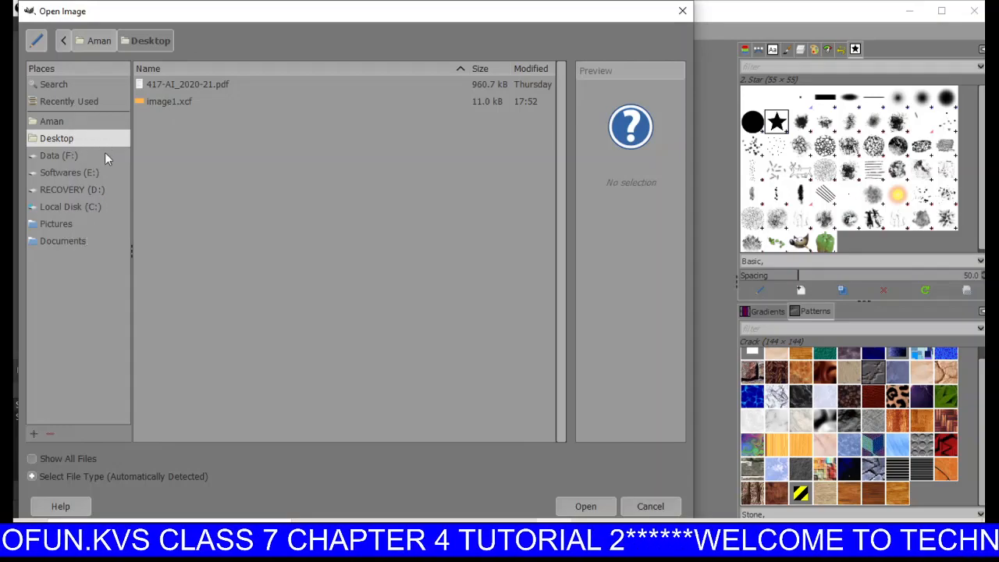
{"action": "mouse_move", "coordinate": [104, 217]}
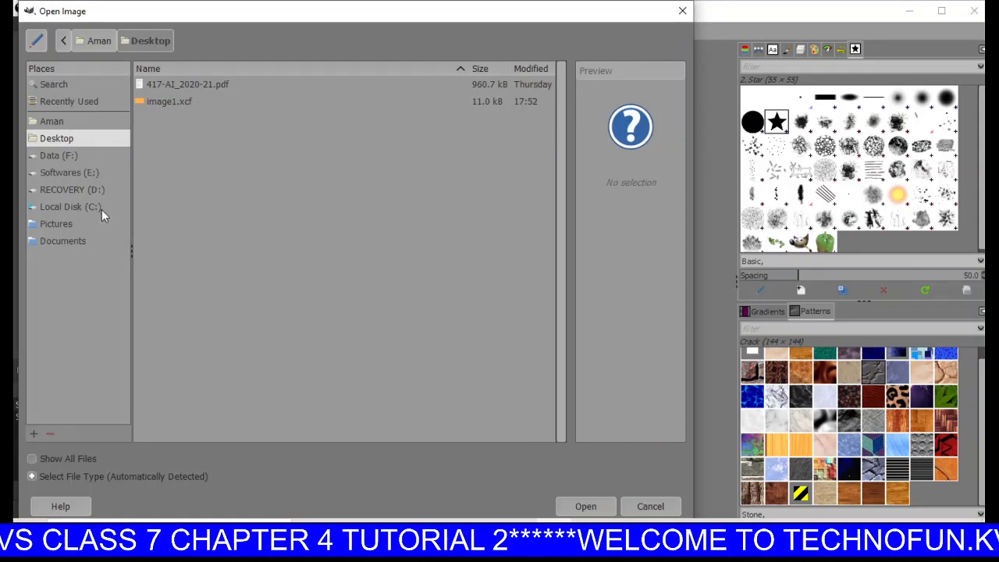
{"action": "mouse_move", "coordinate": [57, 138]}
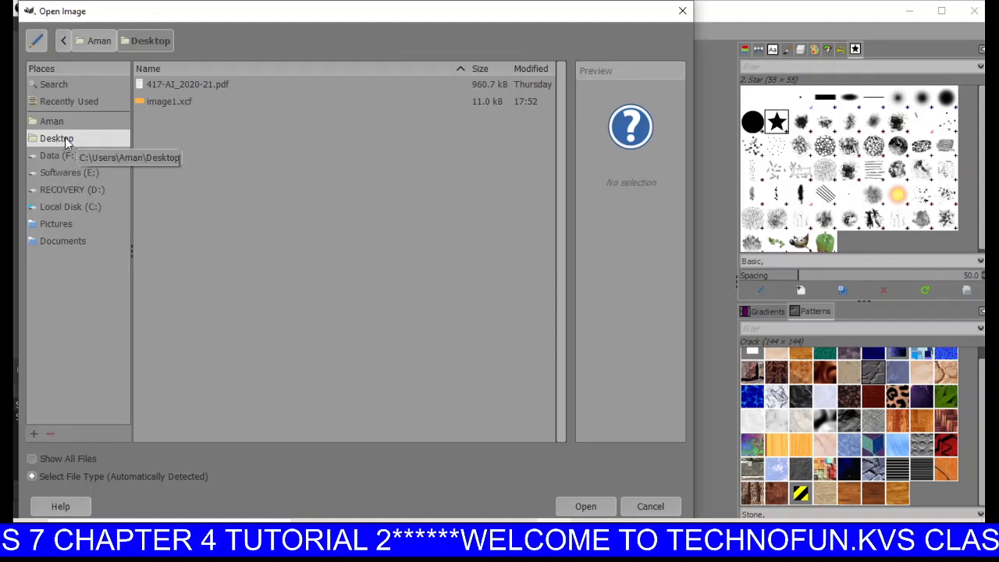
{"action": "left_click", "coordinate": [170, 100]}
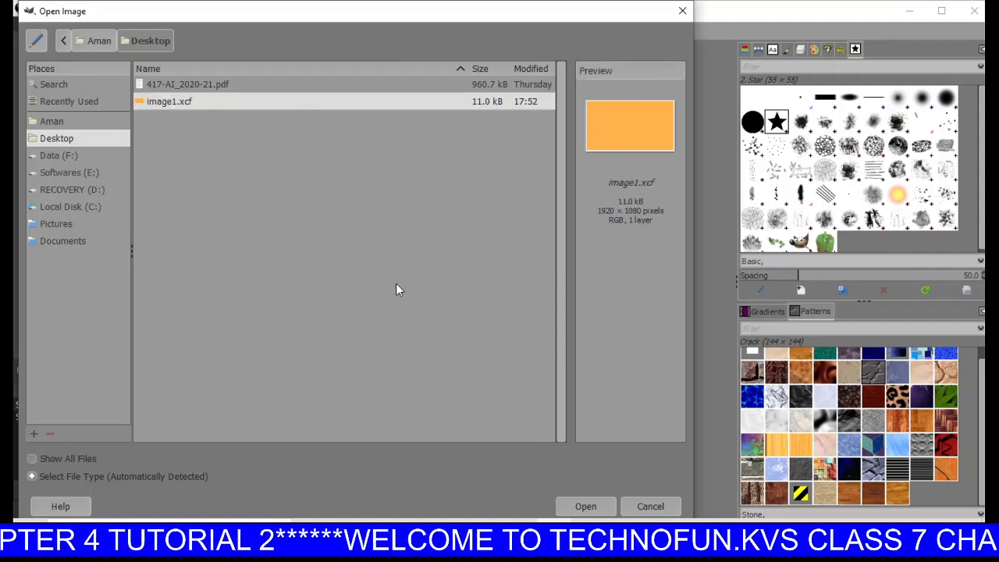
{"action": "left_click", "coordinate": [586, 505]}
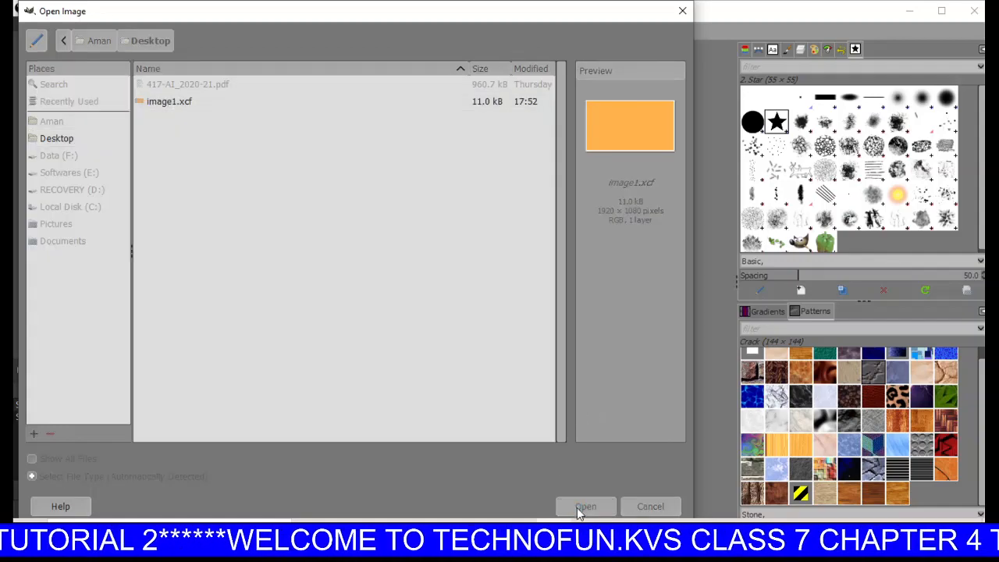
{"action": "left_click", "coordinate": [585, 506]}
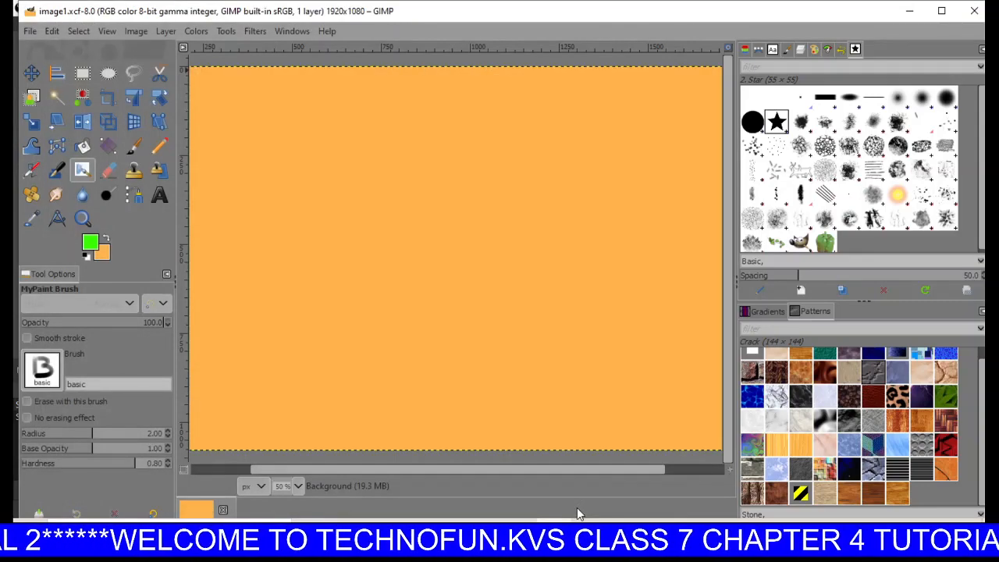